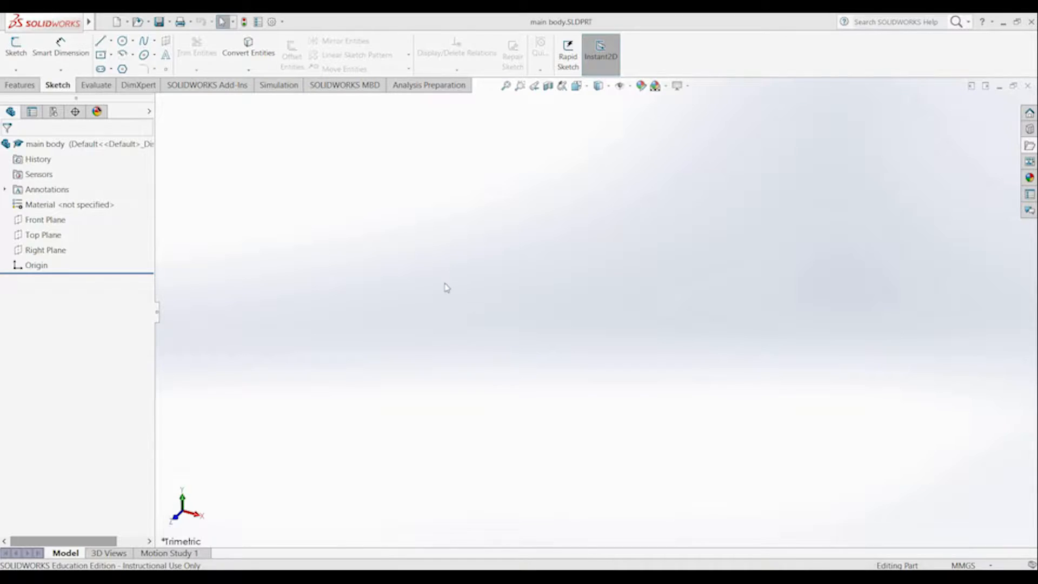
Step: Start the sketch for the cap's first cylinder in cap.SLDPRT
{"action": "left_click", "coordinate": [15, 48]}
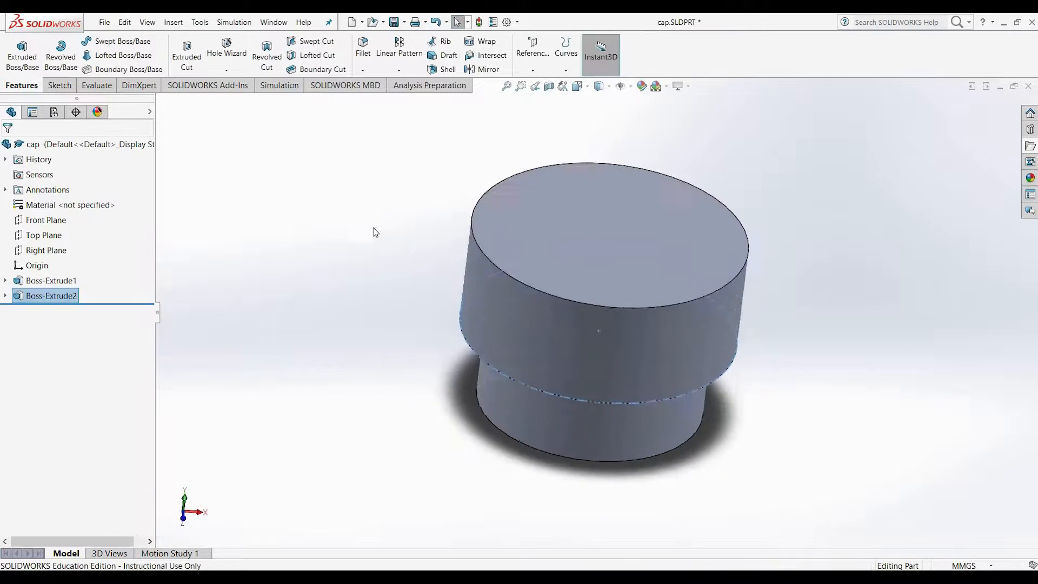
Step: Fillet the base edge at 2 mm, add Axis1, and pattern the groove twelve times
{"action": "left_click", "coordinate": [362, 53]}
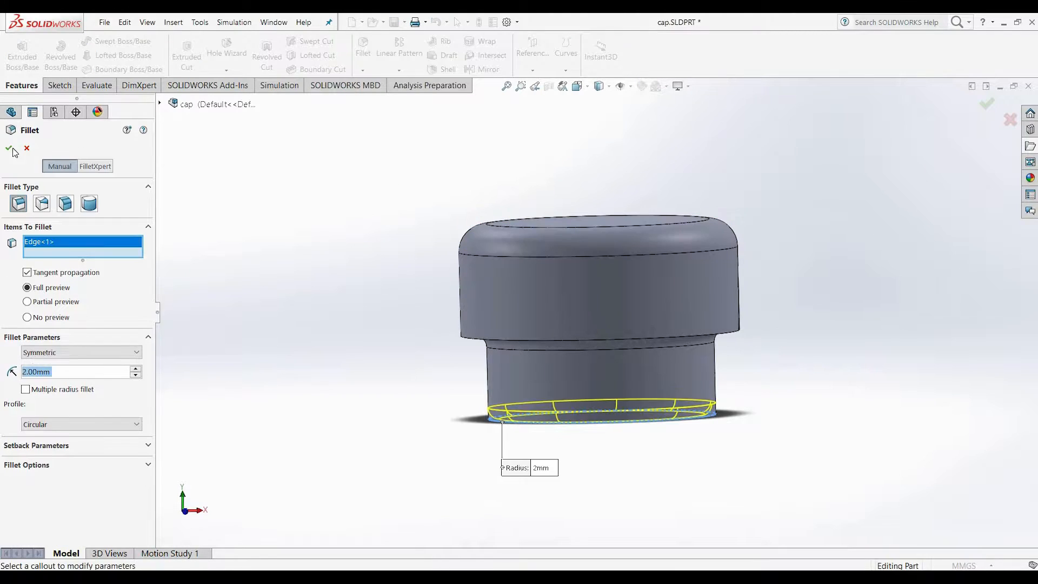
{"action": "left_click", "coordinate": [9, 149]}
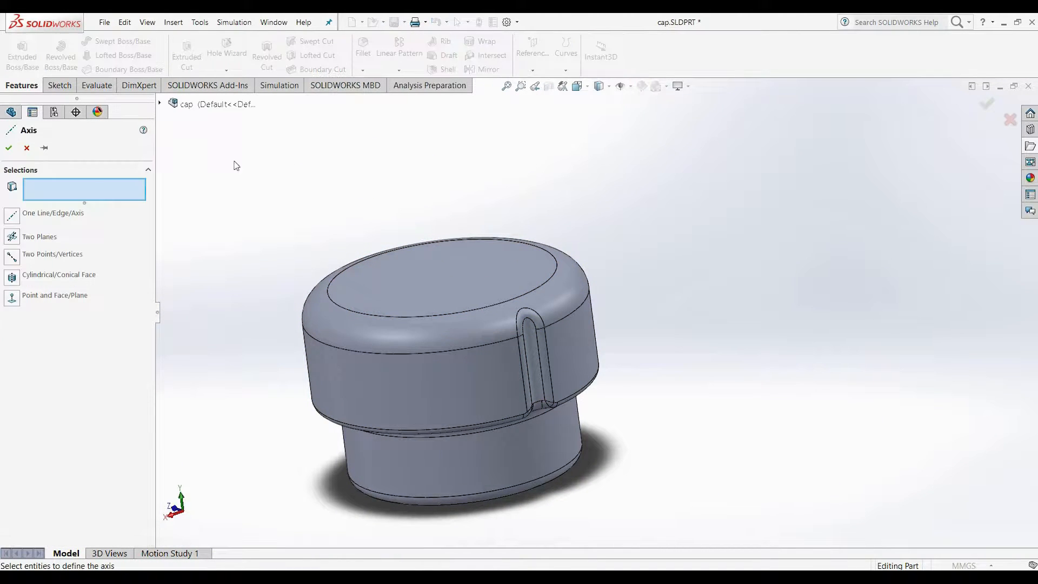
{"action": "left_click", "coordinate": [8, 147]}
{"action": "type", "text": "12"}
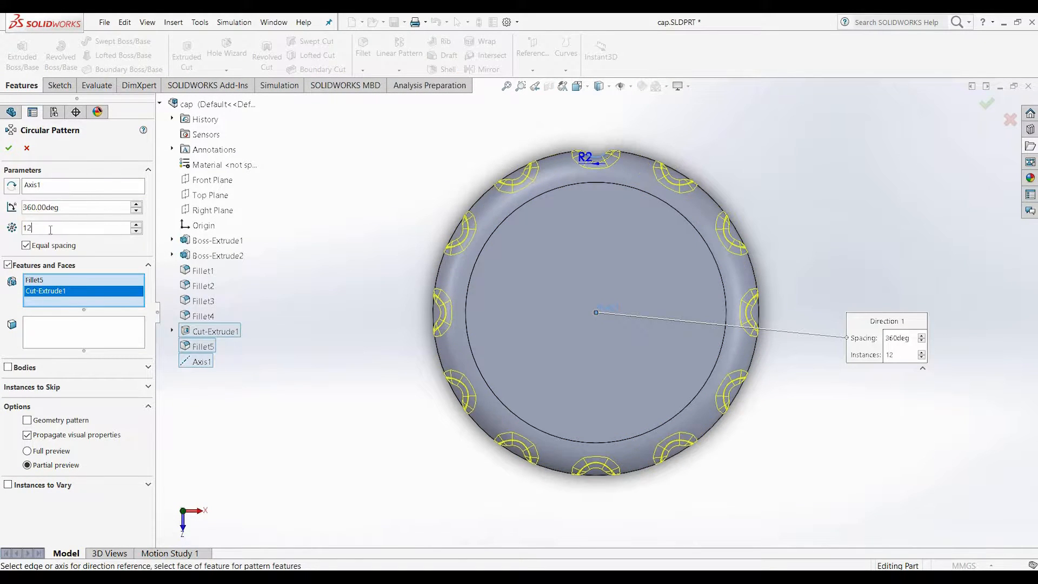
{"action": "left_click", "coordinate": [9, 148]}
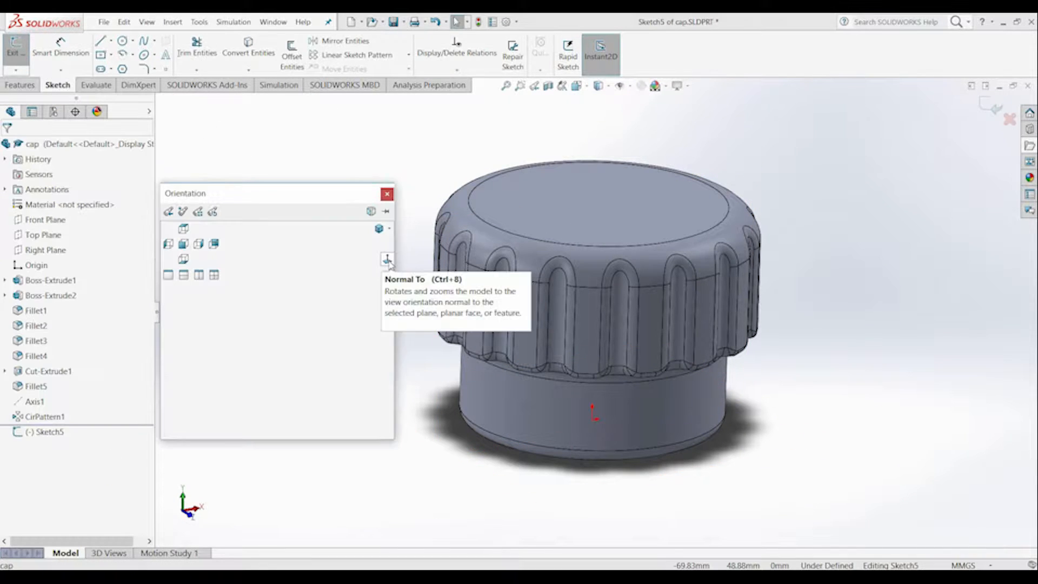
Step: View the thread profile sketch plane normal to the screen
{"action": "left_click", "coordinate": [387, 259]}
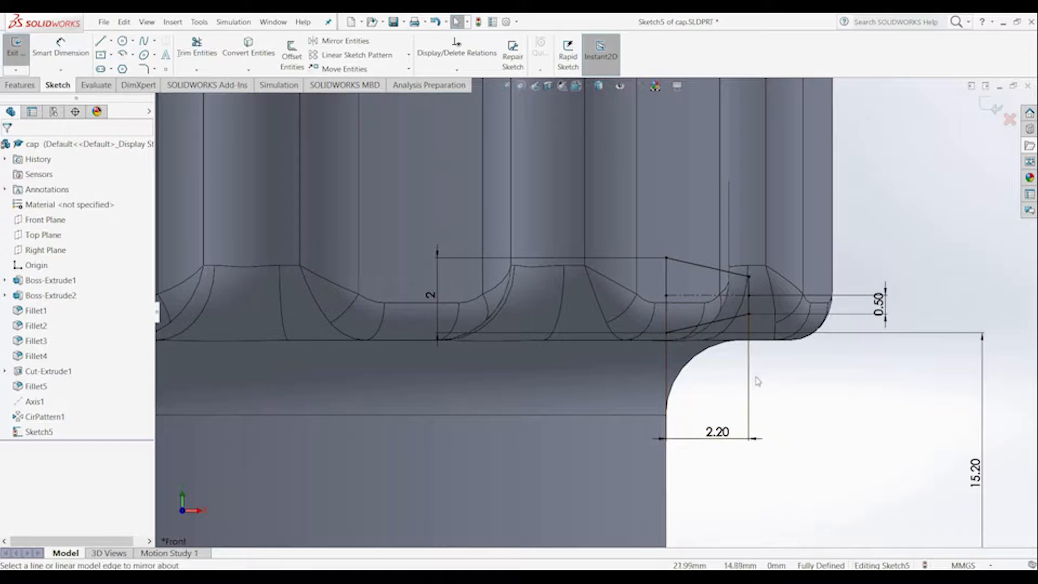
{"action": "mouse_move", "coordinate": [719, 469]}
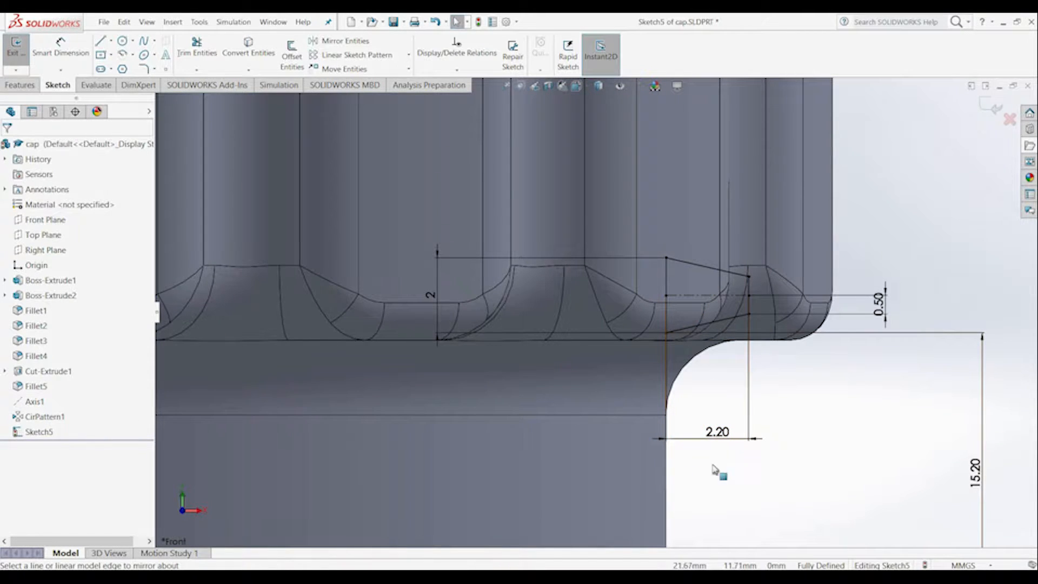
{"action": "mouse_move", "coordinate": [752, 320]}
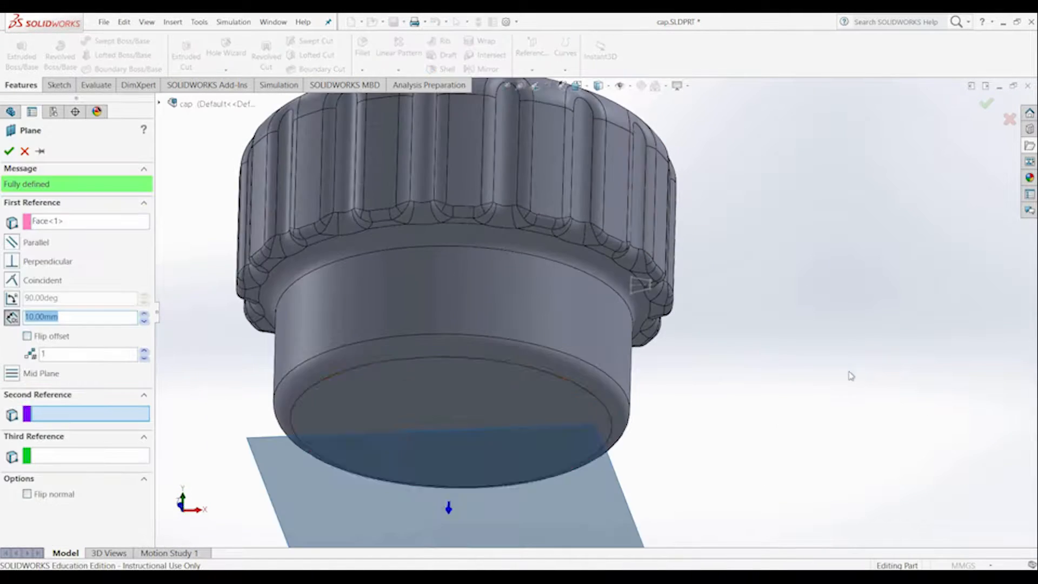
Step: Create the 10 mm offset plane, a 40.80 mm circle, and a 13 mm three-turn helix
{"action": "left_click", "coordinate": [9, 151]}
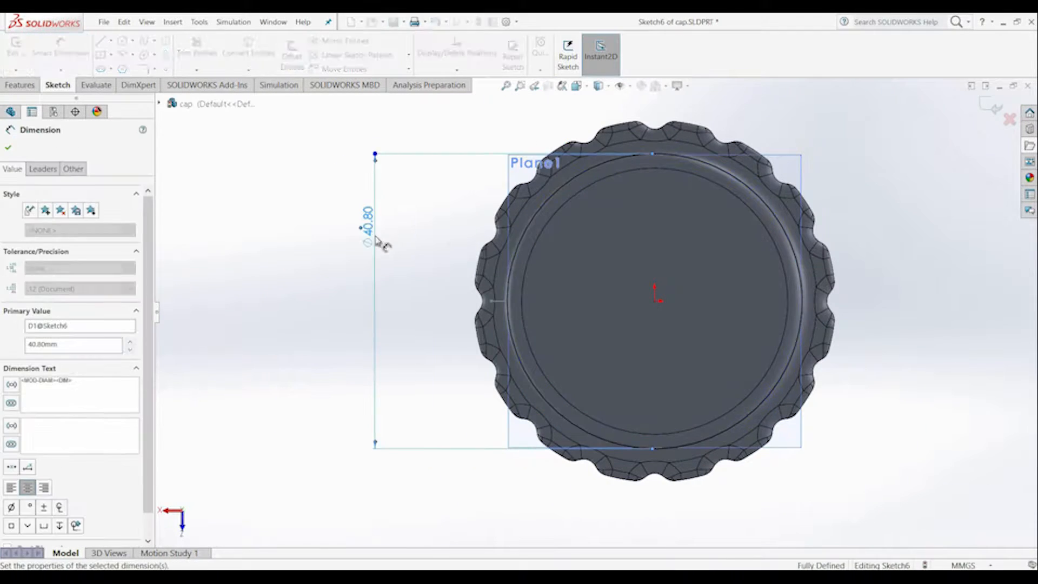
{"action": "left_click_drag", "start_coordinate": [652, 291], "coordinate": [625, 357]}
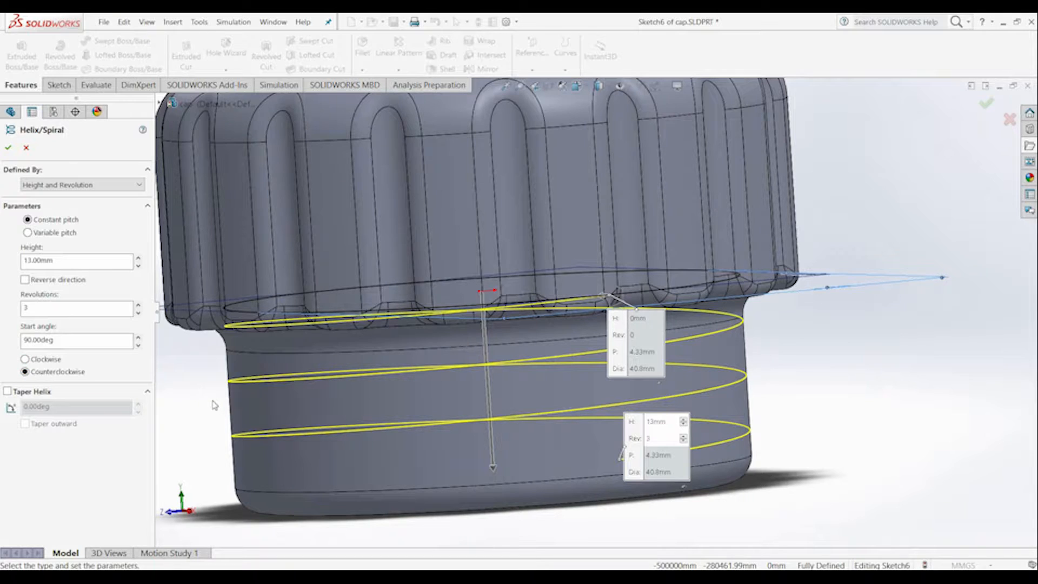
{"action": "left_click", "coordinate": [9, 147]}
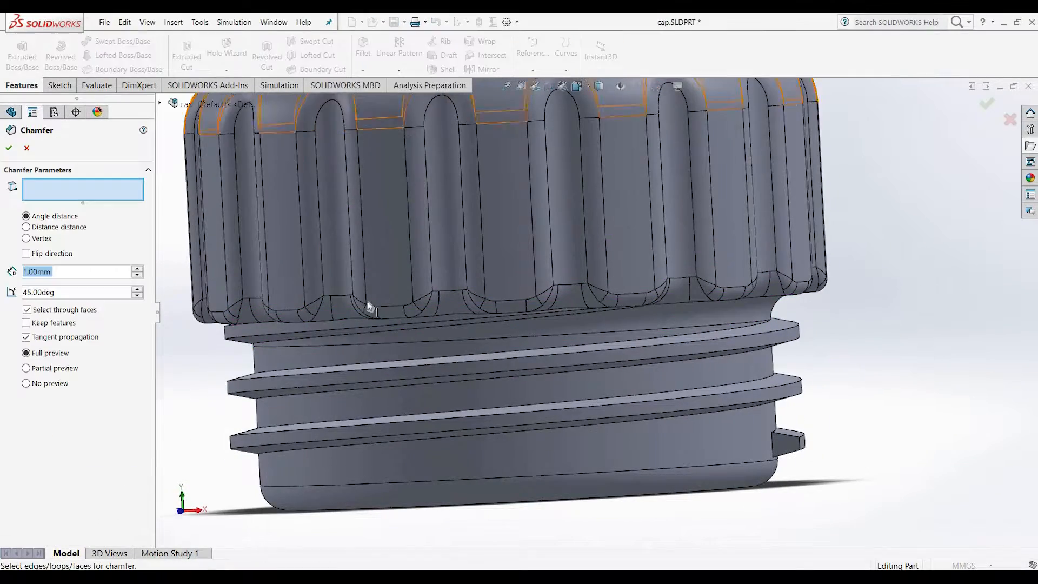
Step: Chamfer the grip ridge edges and fillet the thread edges at 0.2 mm
{"action": "left_click", "coordinate": [526, 361]}
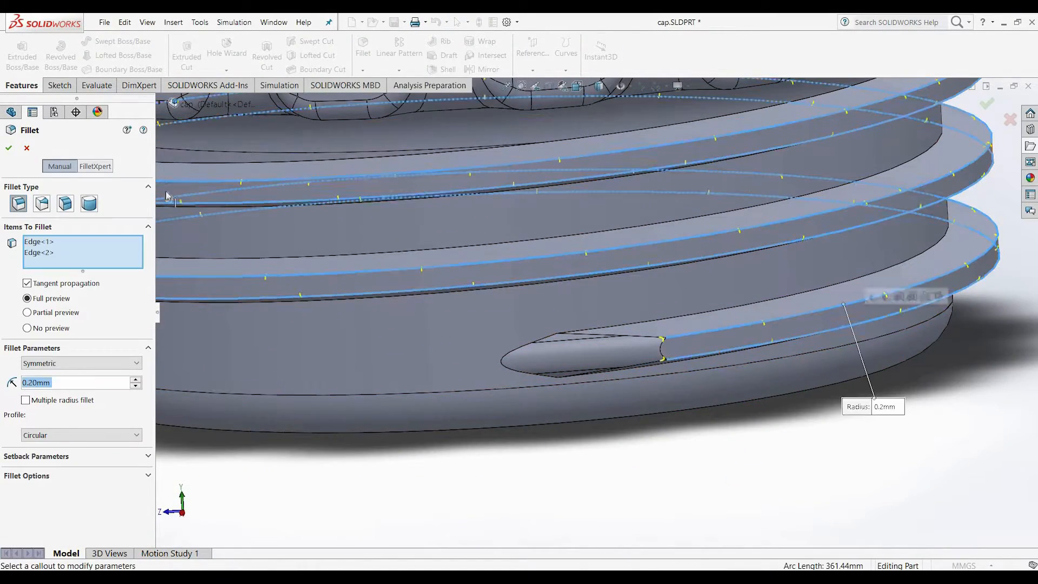
{"action": "left_click", "coordinate": [9, 147]}
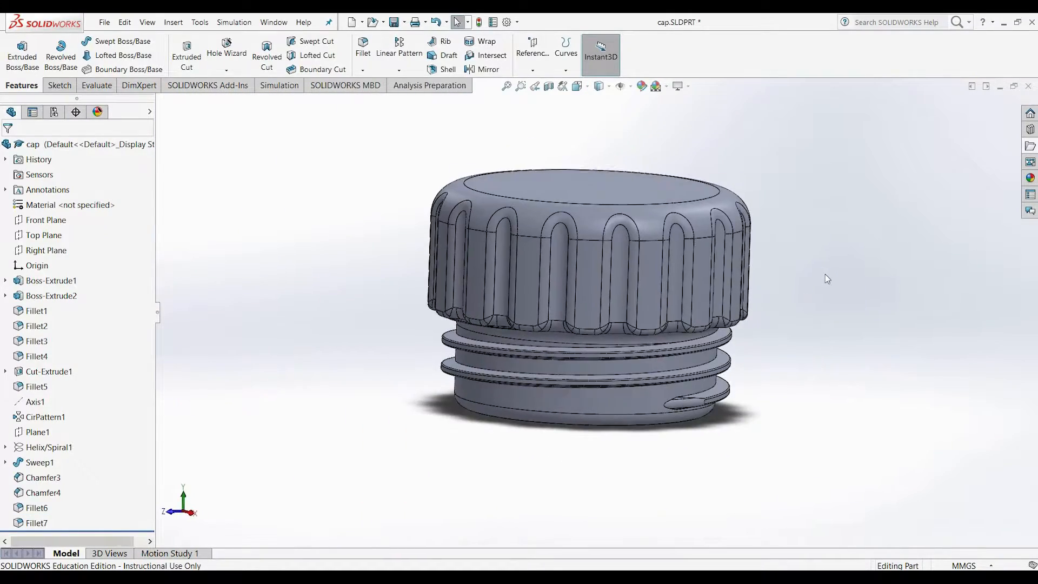
{"action": "mouse_move", "coordinate": [448, 380]}
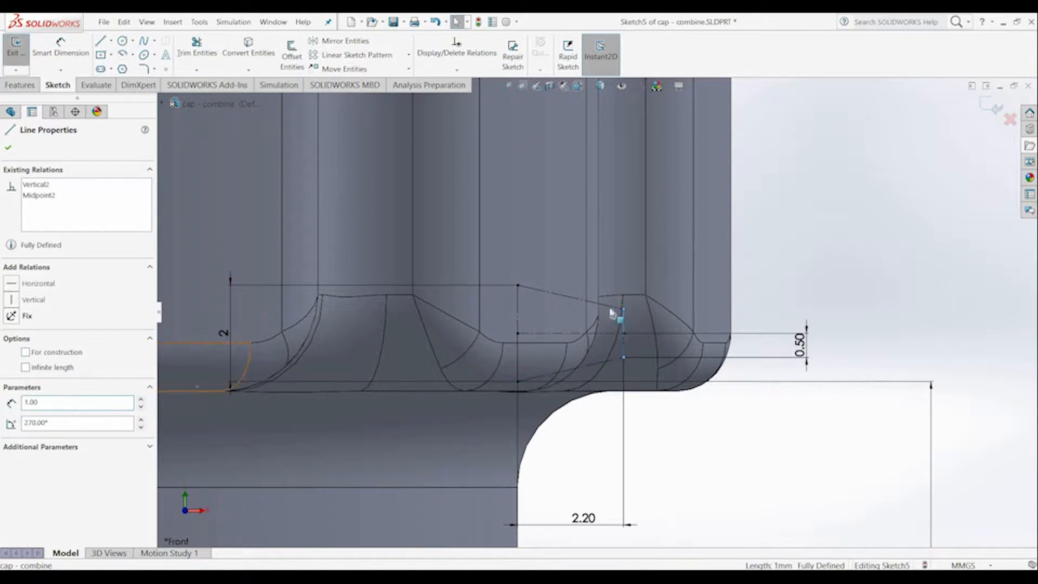
Step: Offset the thread profile by 0.20 mm and open the main body part
{"action": "left_click", "coordinate": [291, 55]}
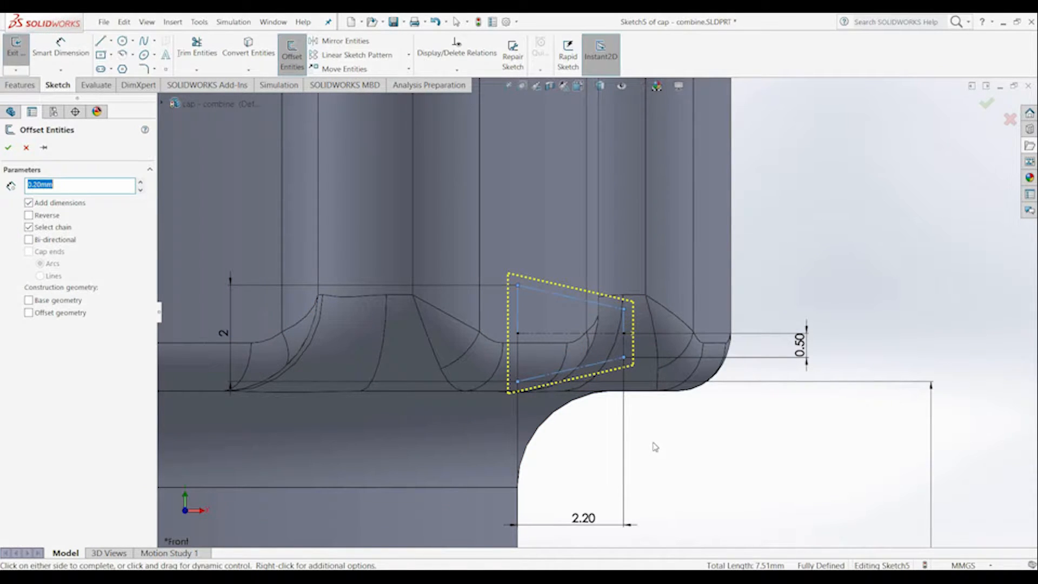
{"action": "left_click", "coordinate": [9, 148]}
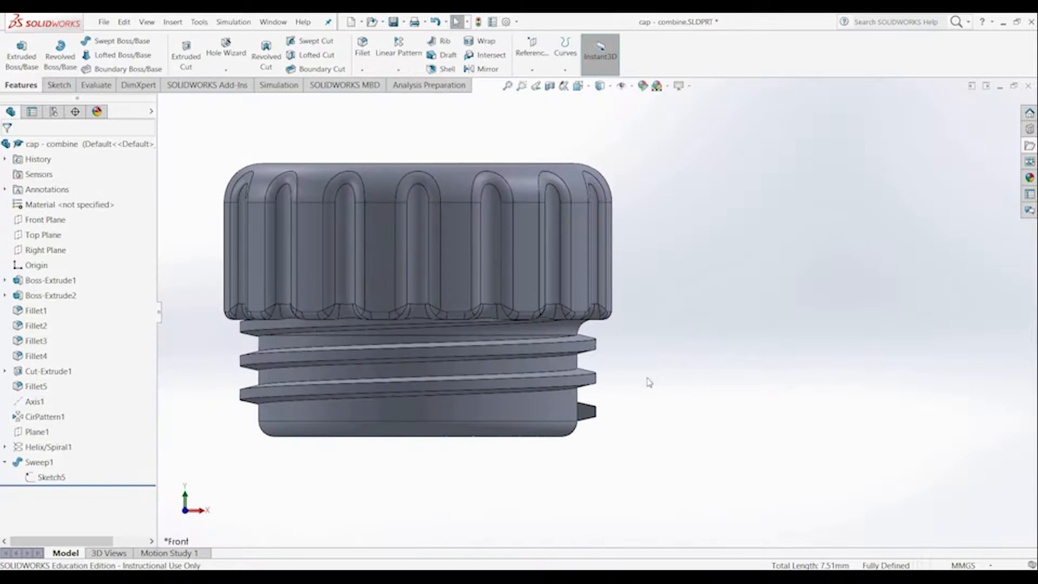
{"action": "double_click", "coordinate": [47, 446]}
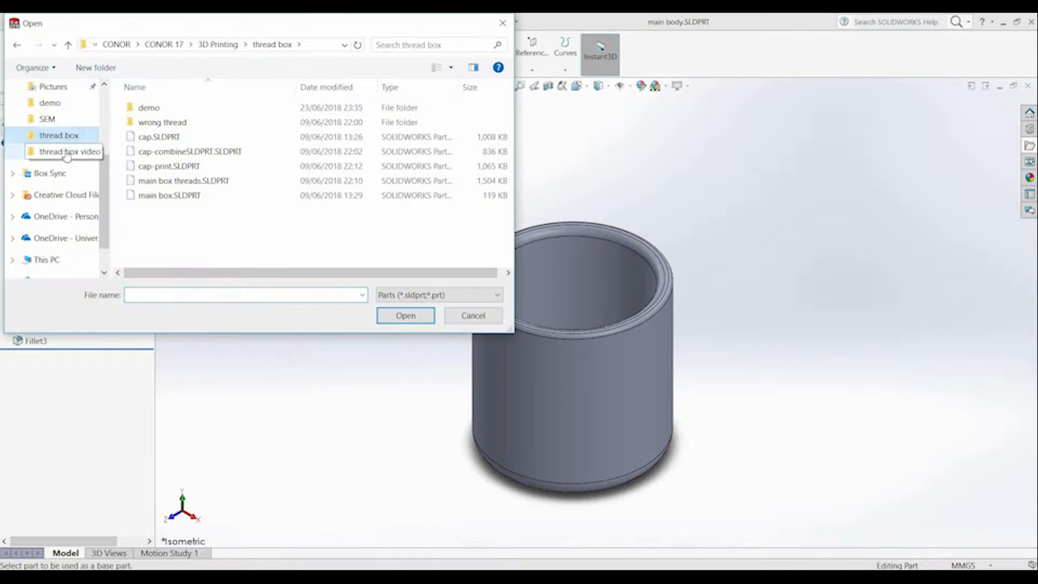
Step: Insert 'cap - combine' and add Coincident and Concentric mates to the box
{"action": "left_click", "coordinate": [405, 315]}
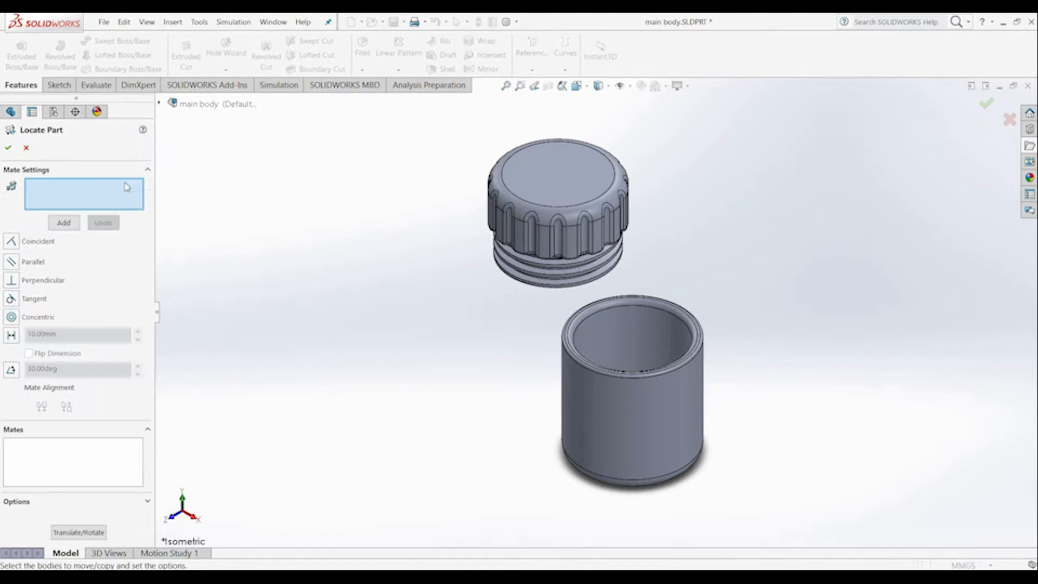
{"action": "left_click", "coordinate": [211, 194]}
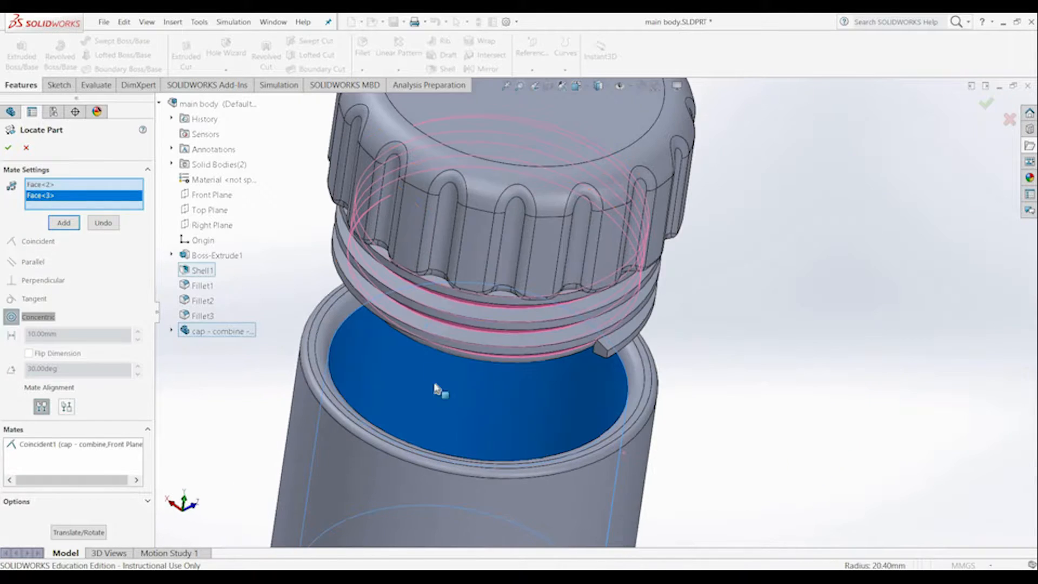
{"action": "left_click", "coordinate": [62, 222]}
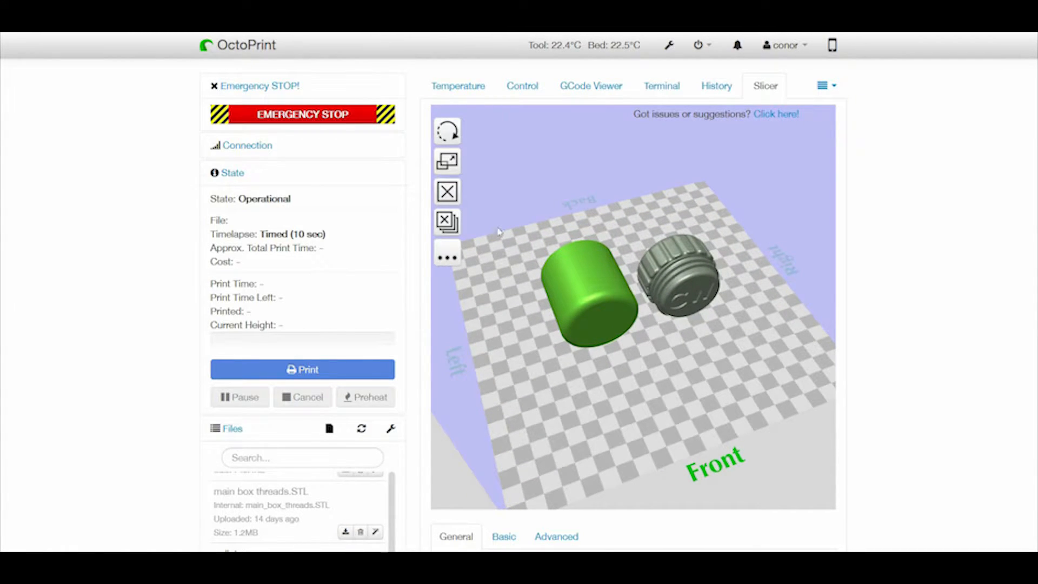
{"action": "mouse_move", "coordinate": [507, 224]}
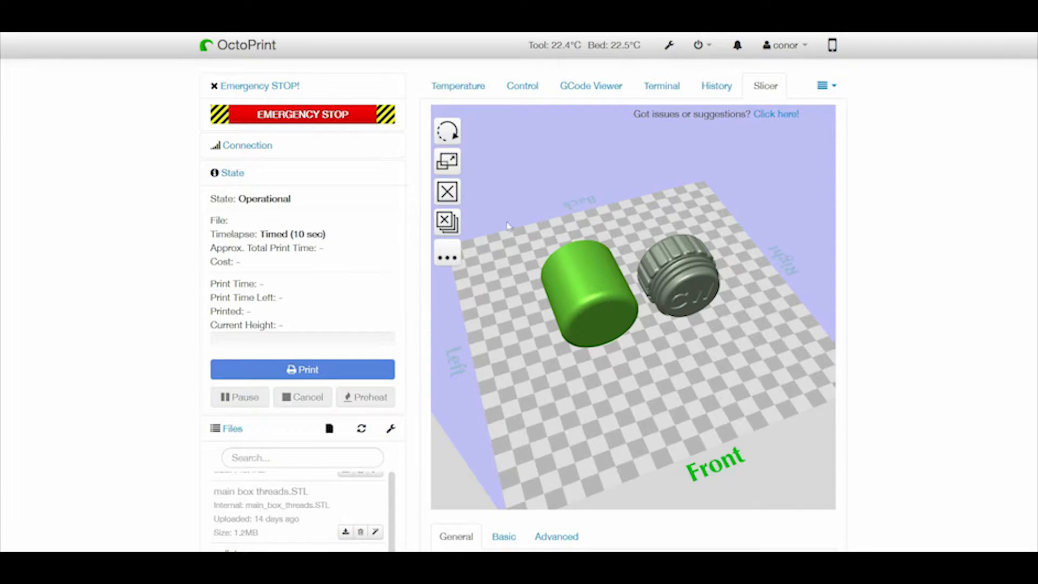
Step: Rotate the cap about X on the slicer bed so it stands upright
{"action": "left_click", "coordinate": [447, 129]}
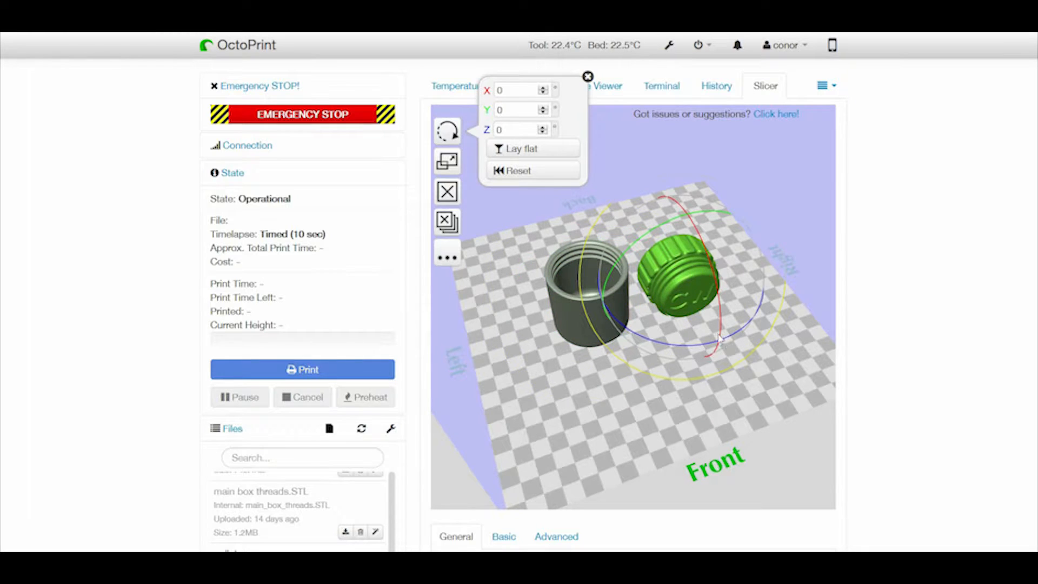
{"action": "type", "text": "-45"}
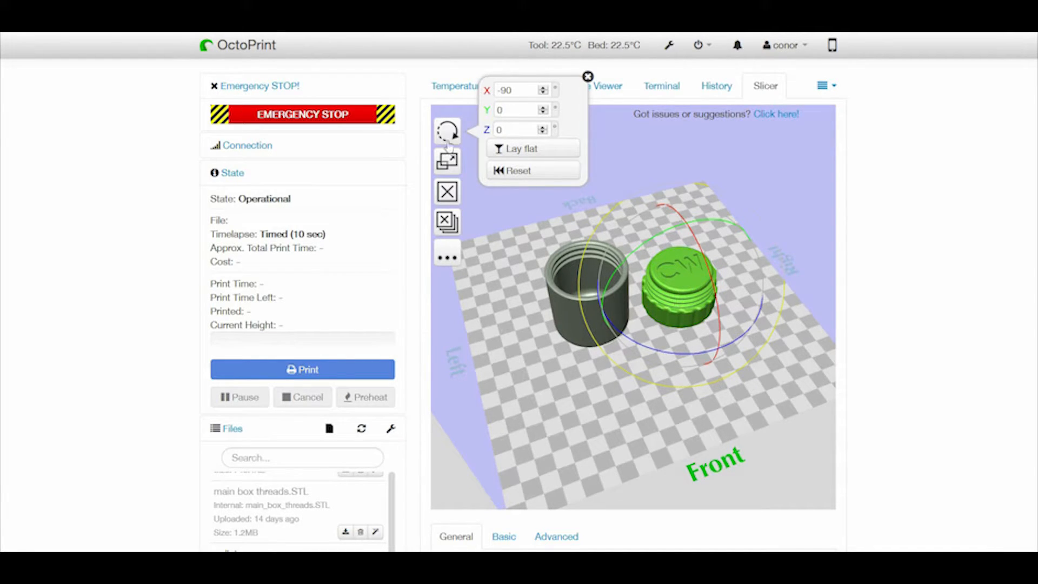
{"action": "left_click", "coordinate": [587, 76]}
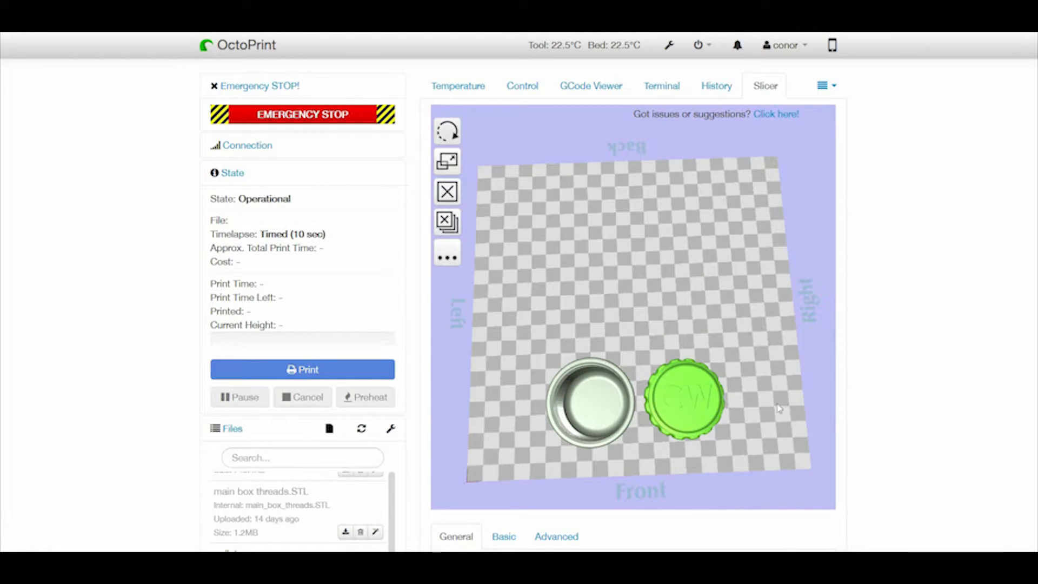
{"action": "scroll", "scroll_direction": "down", "scroll_amount": 3}
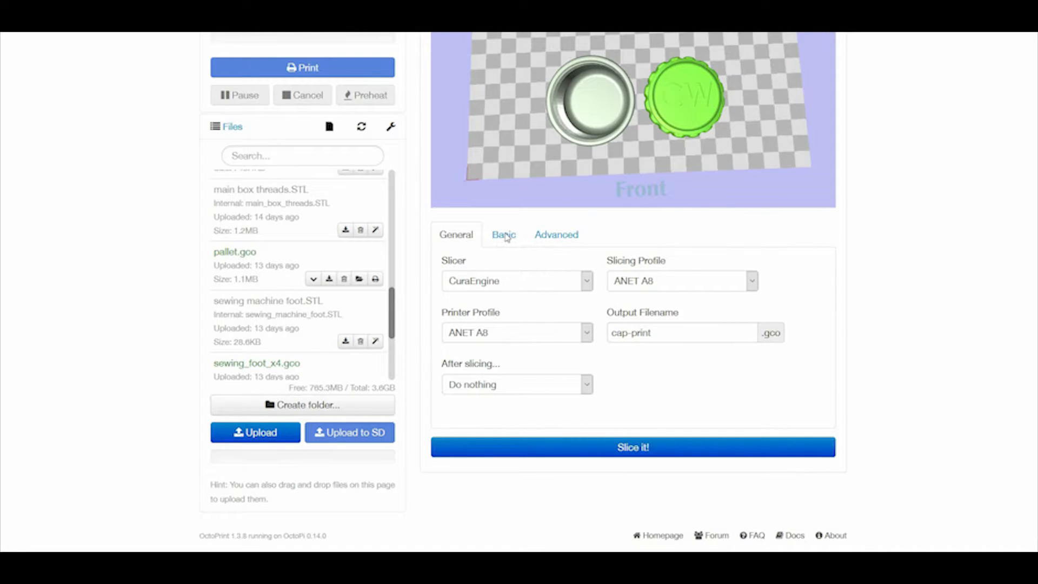
Step: Review the Basic print settings, then the Advanced settings down to Start GCode
{"action": "left_click", "coordinate": [503, 234]}
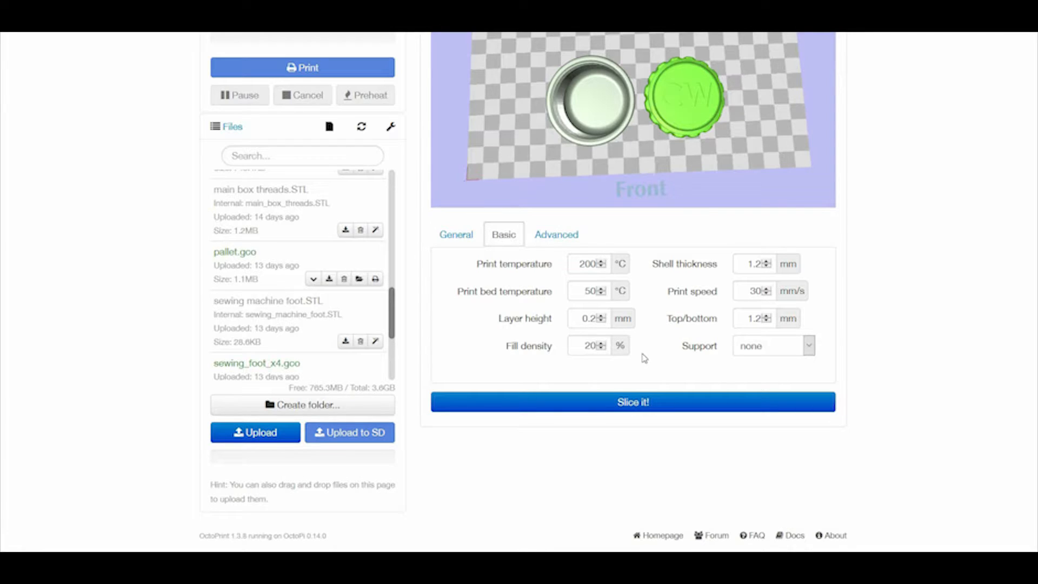
{"action": "mouse_move", "coordinate": [597, 363]}
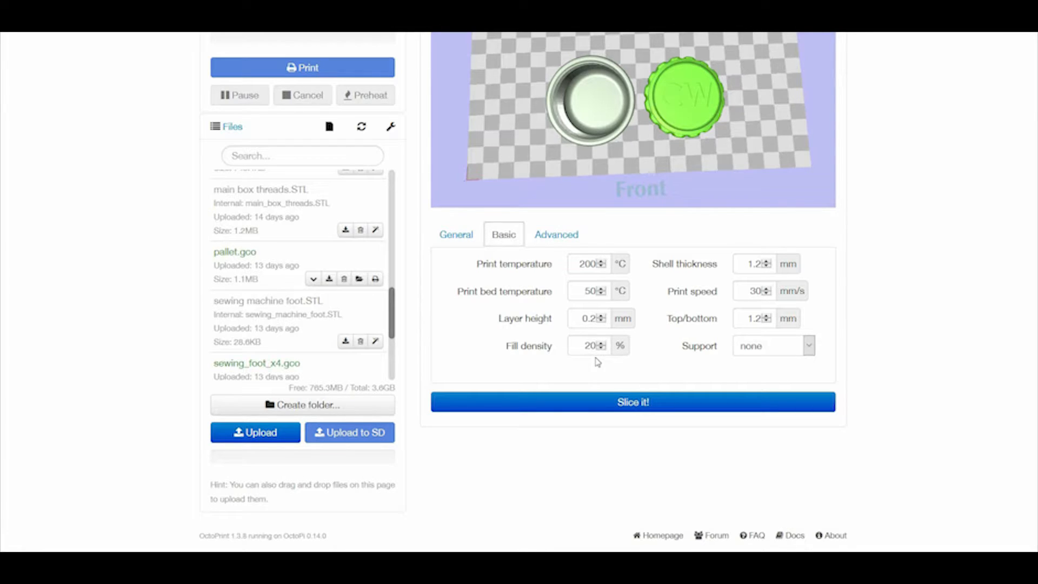
{"action": "mouse_move", "coordinate": [593, 344]}
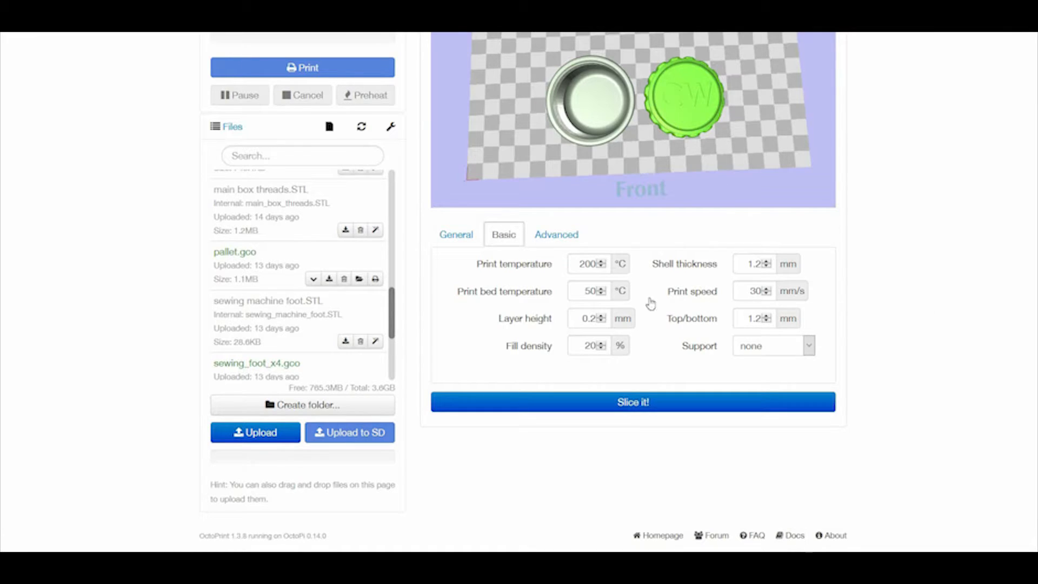
{"action": "left_click", "coordinate": [557, 233]}
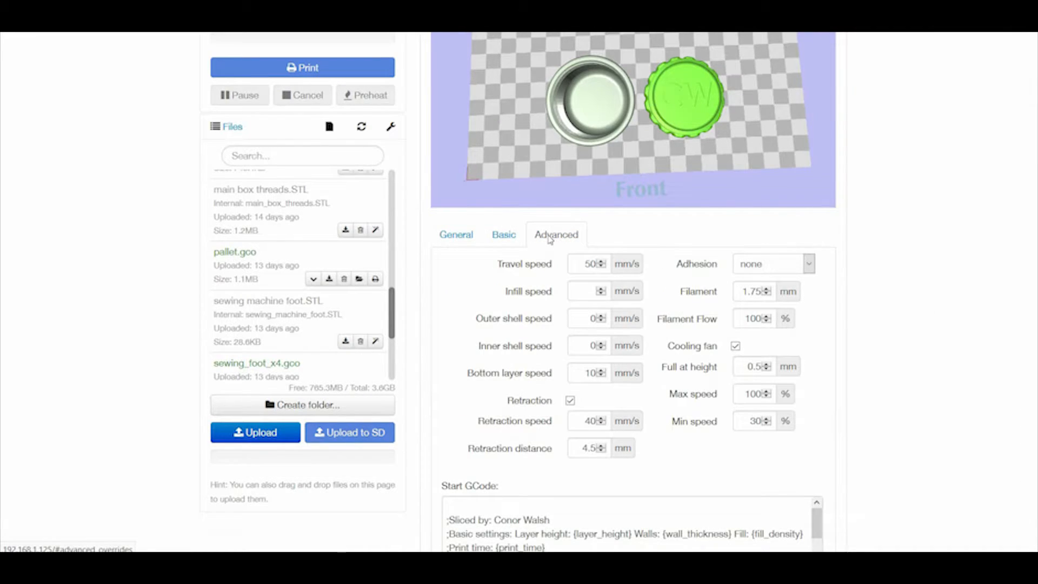
{"action": "scroll", "scroll_direction": "down", "scroll_amount": 3}
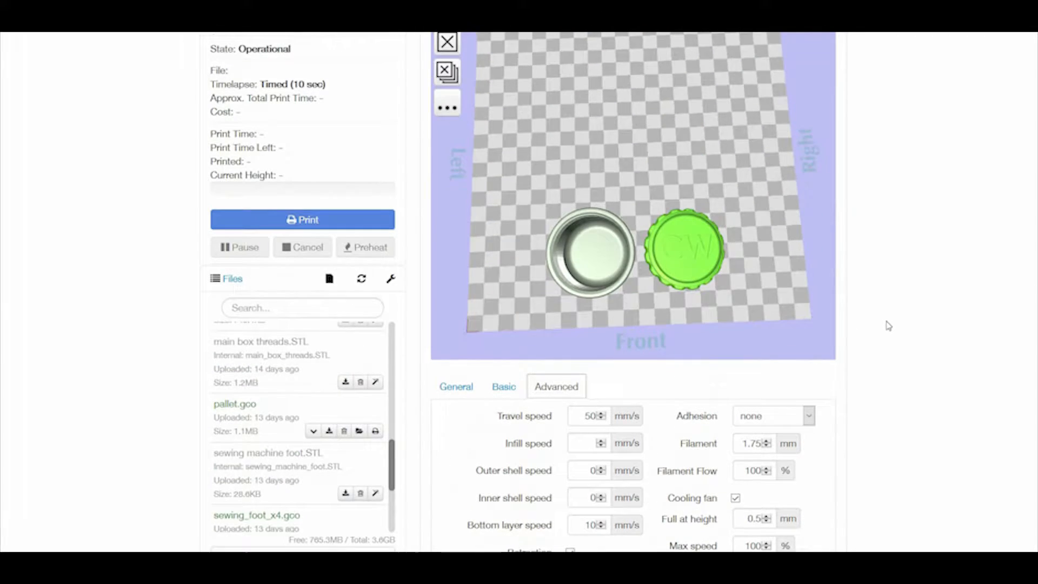
{"action": "scroll", "scroll_direction": "down", "scroll_amount": 3}
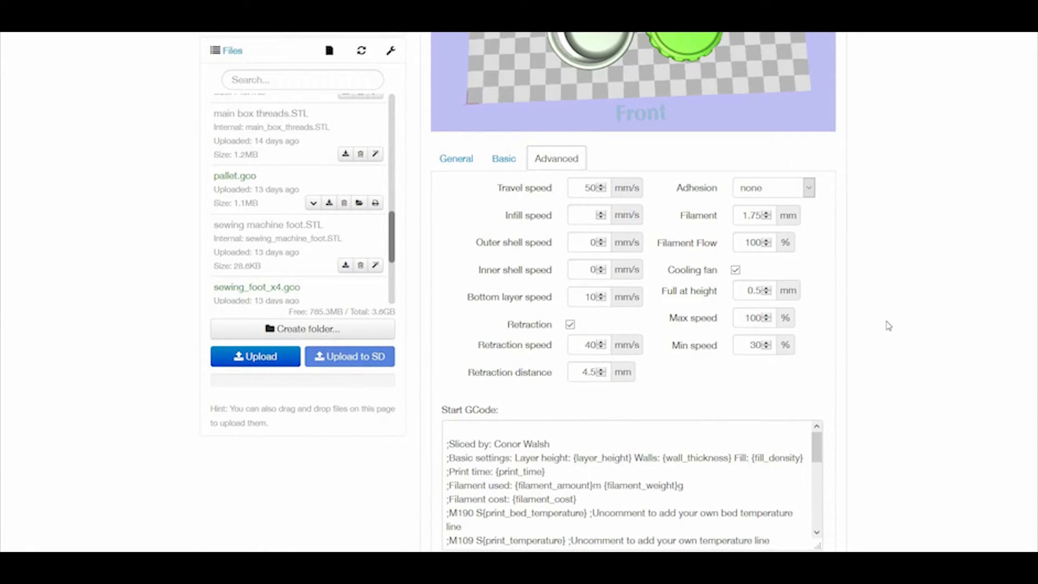